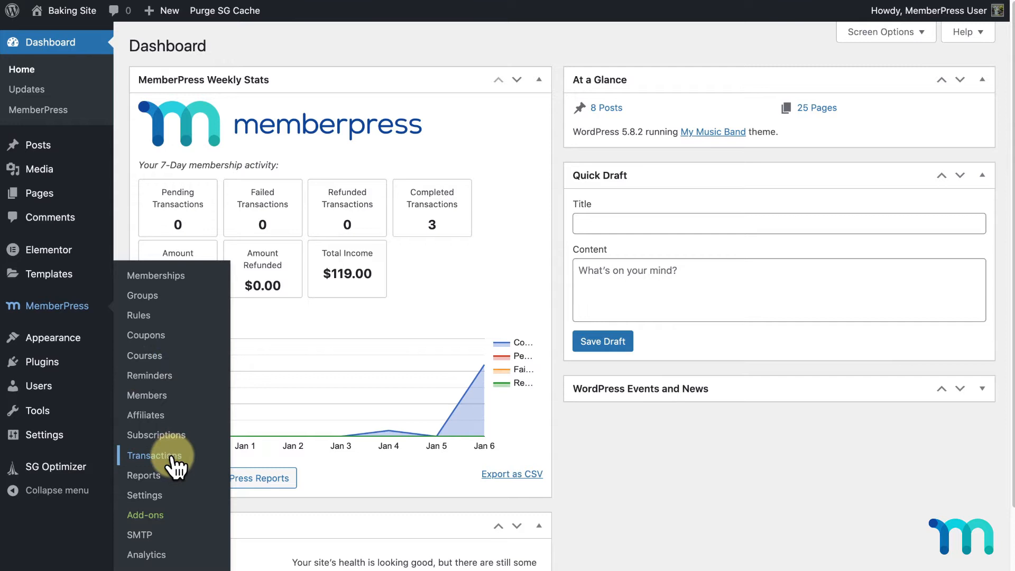
# Bring up the MemberPress Transactions list showing three completed Elite and Basic payments
pyautogui.click(155, 455)
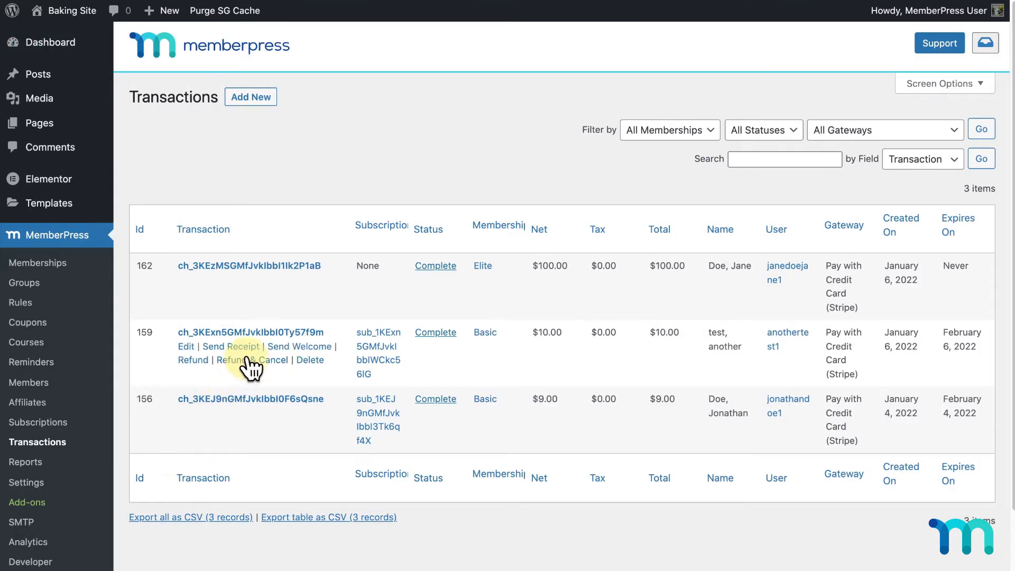
pyautogui.moveTo(342, 268)
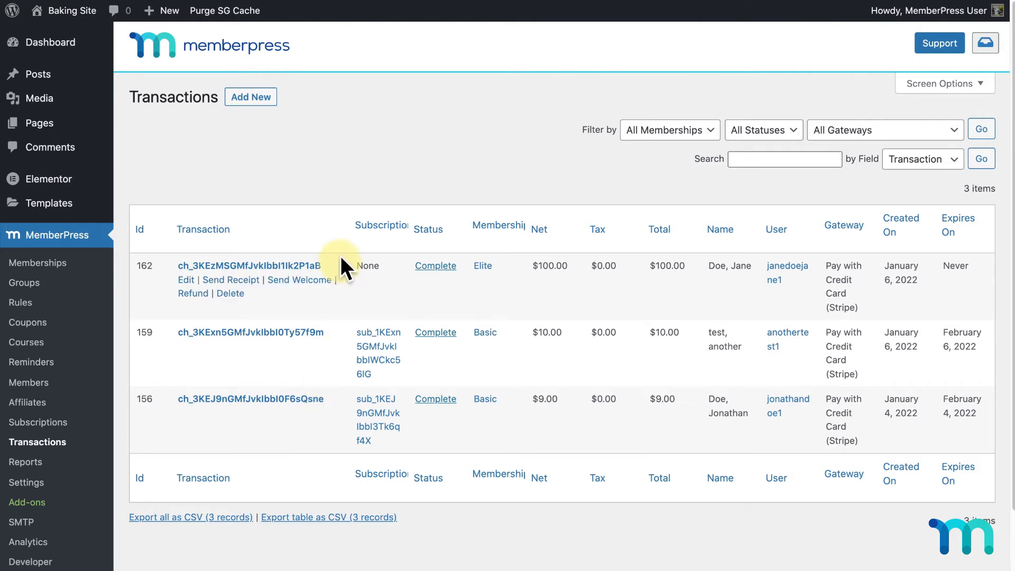
pyautogui.click(784, 158)
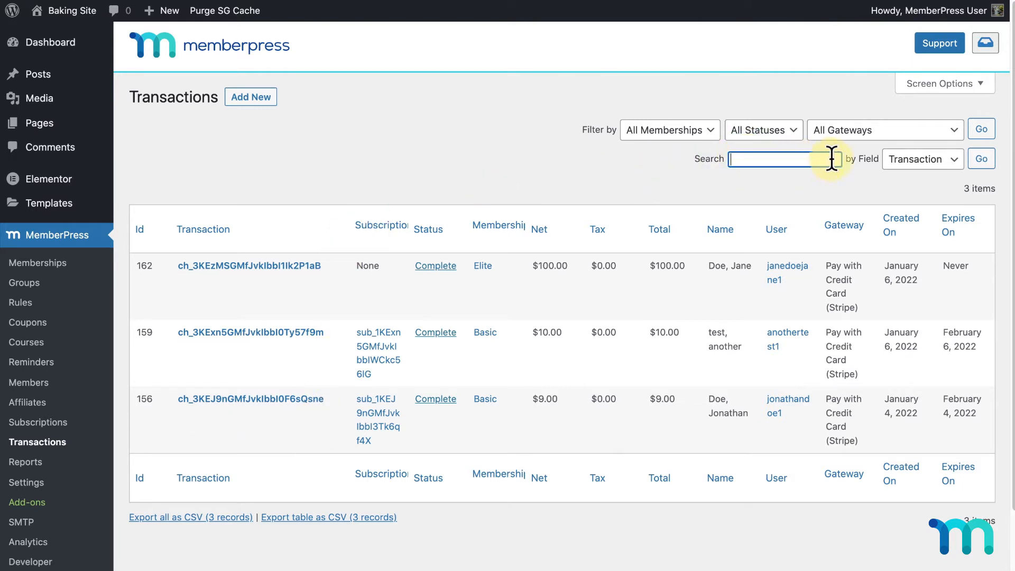
pyautogui.moveTo(350, 284)
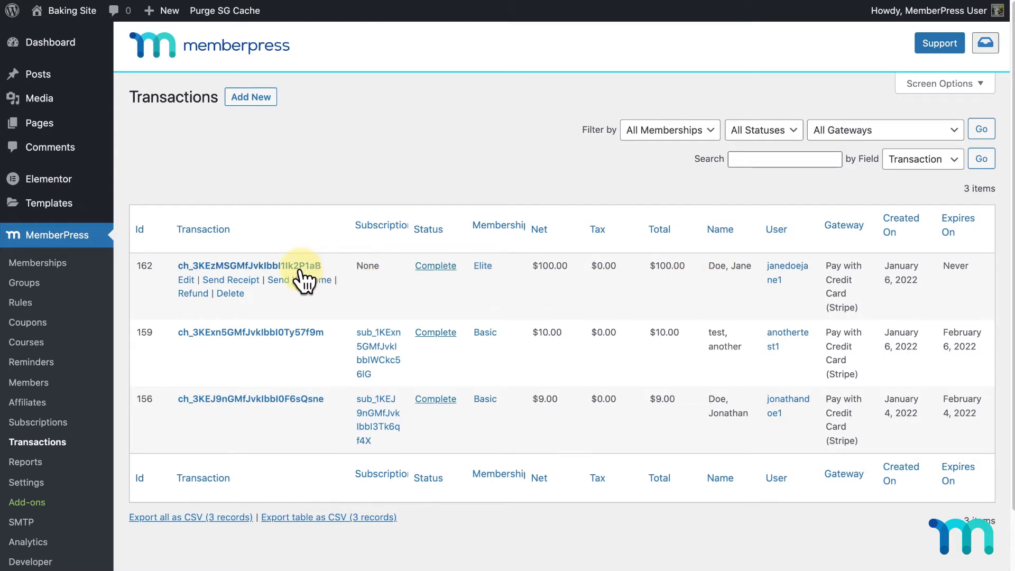
# Refund transaction 162, the one-time $100 Elite payment, confirming the gateway refund
pyautogui.click(193, 293)
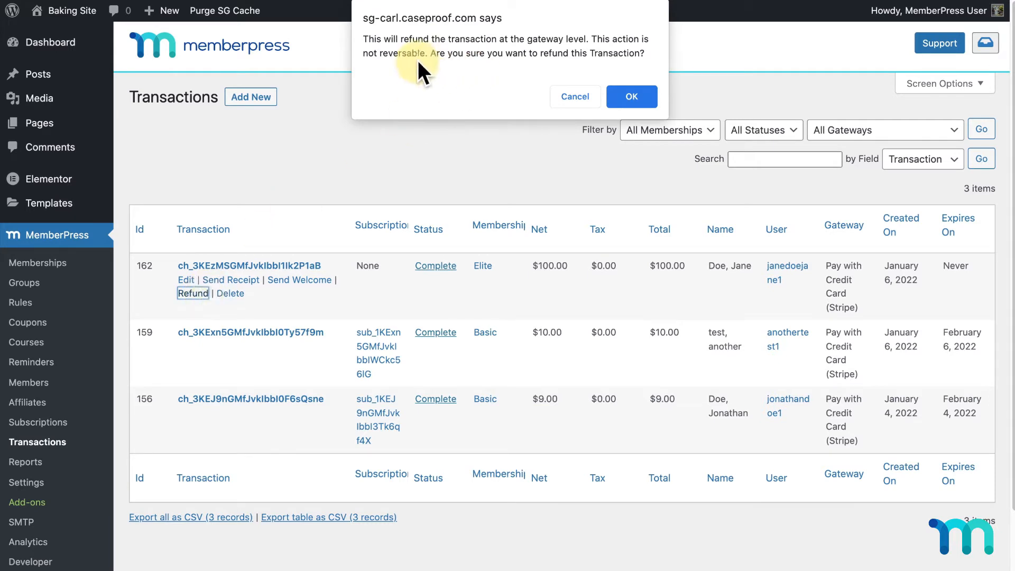
pyautogui.moveTo(654, 55)
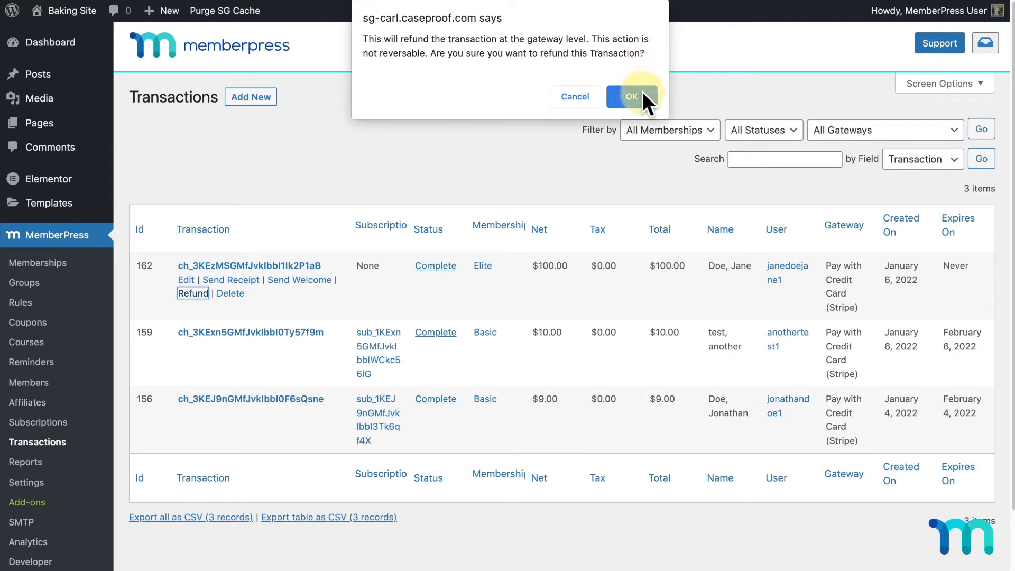
pyautogui.click(632, 96)
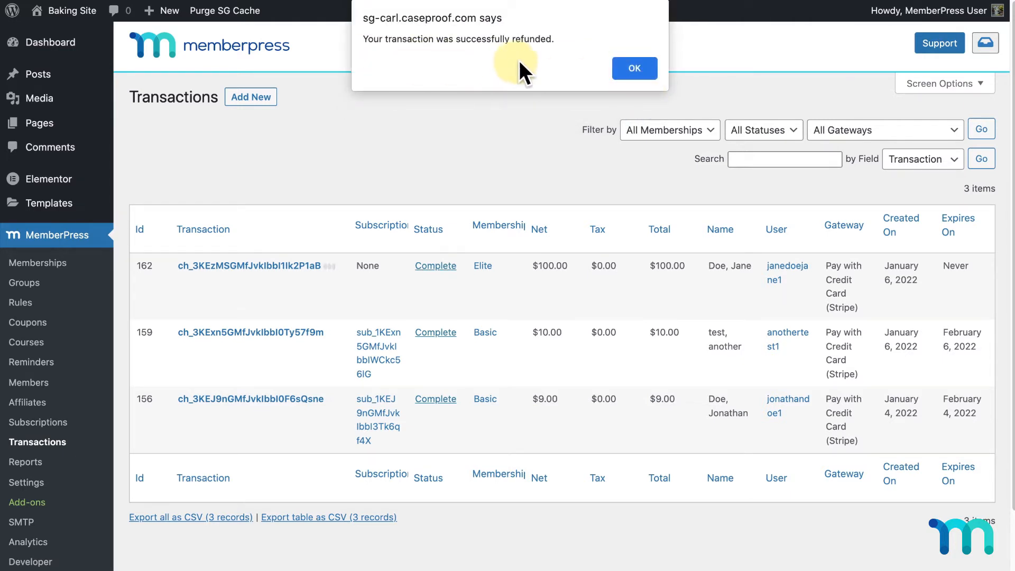
pyautogui.click(634, 68)
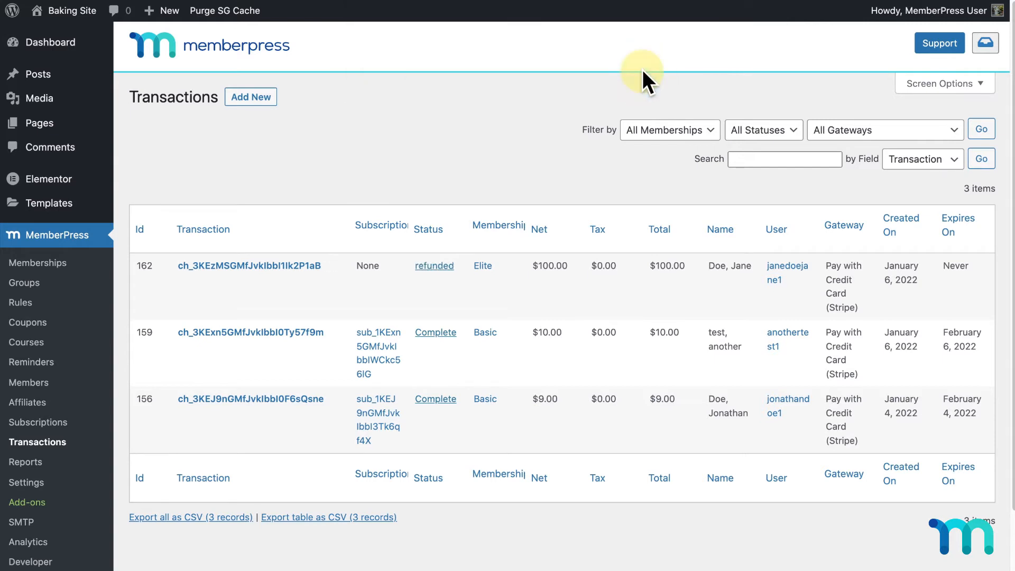
pyautogui.moveTo(384, 257)
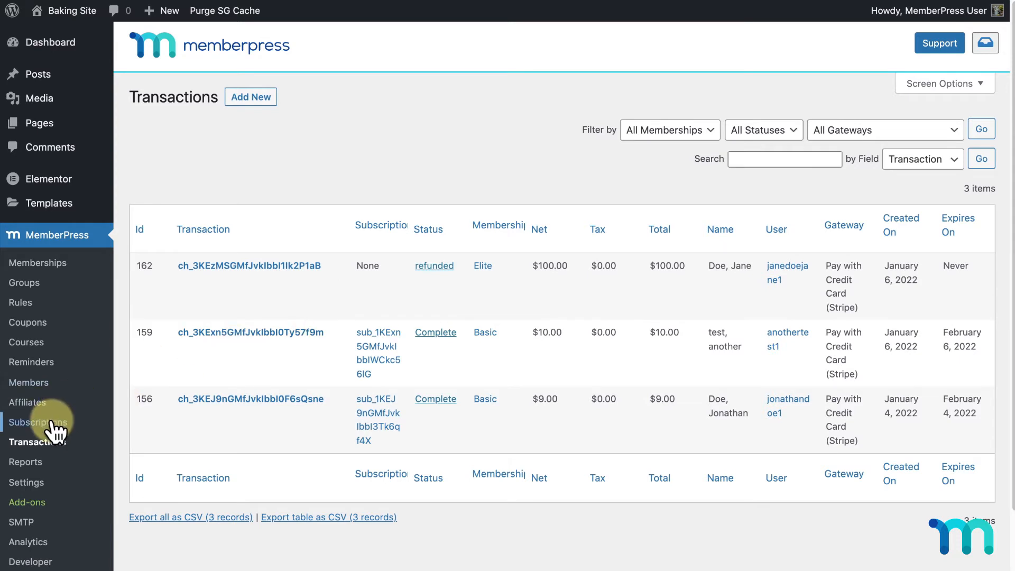
# Bring up the Subscriptions list with the two active recurring Basic subscriptions
pyautogui.click(39, 422)
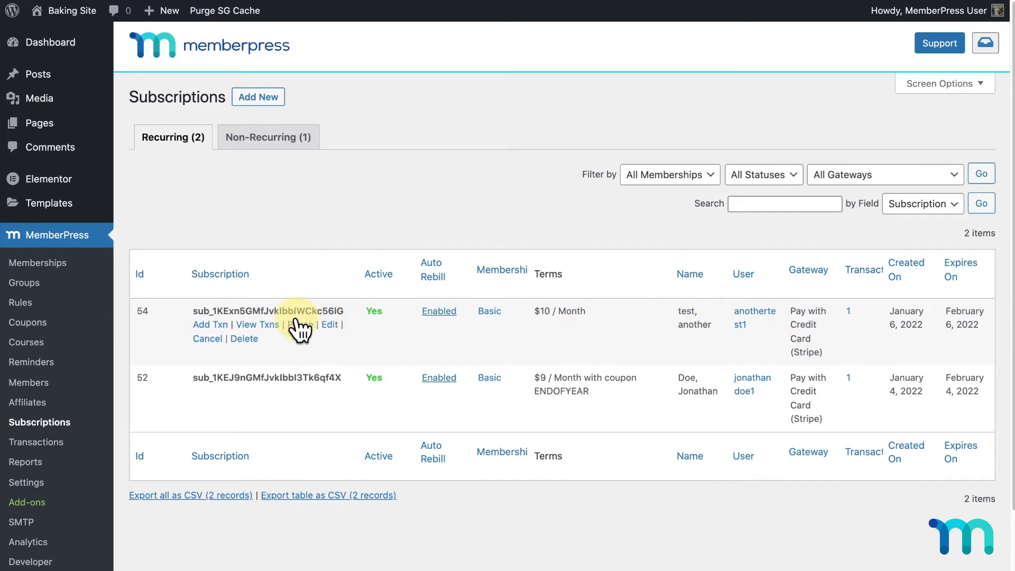
pyautogui.moveTo(298, 327)
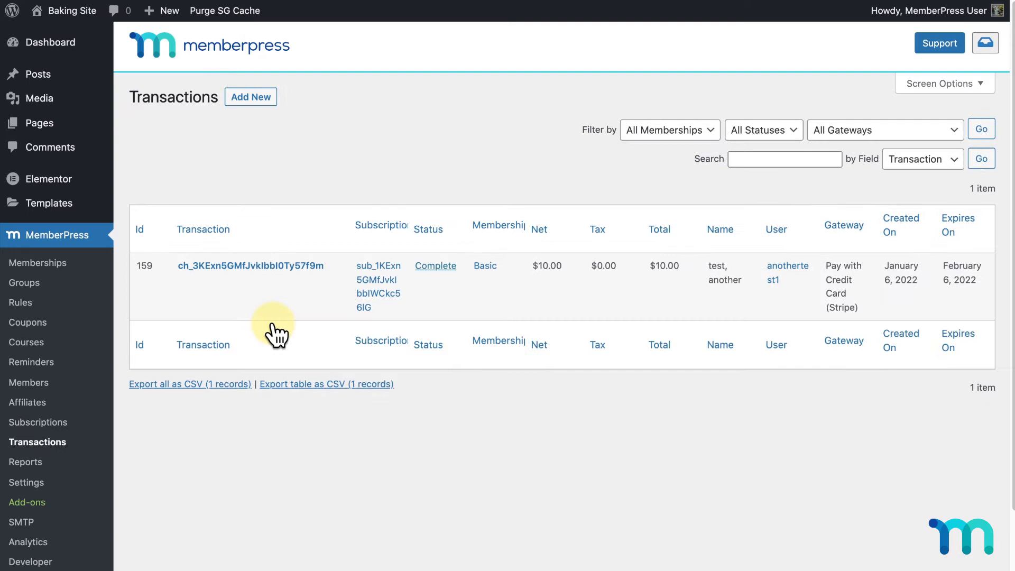
pyautogui.moveTo(250, 265)
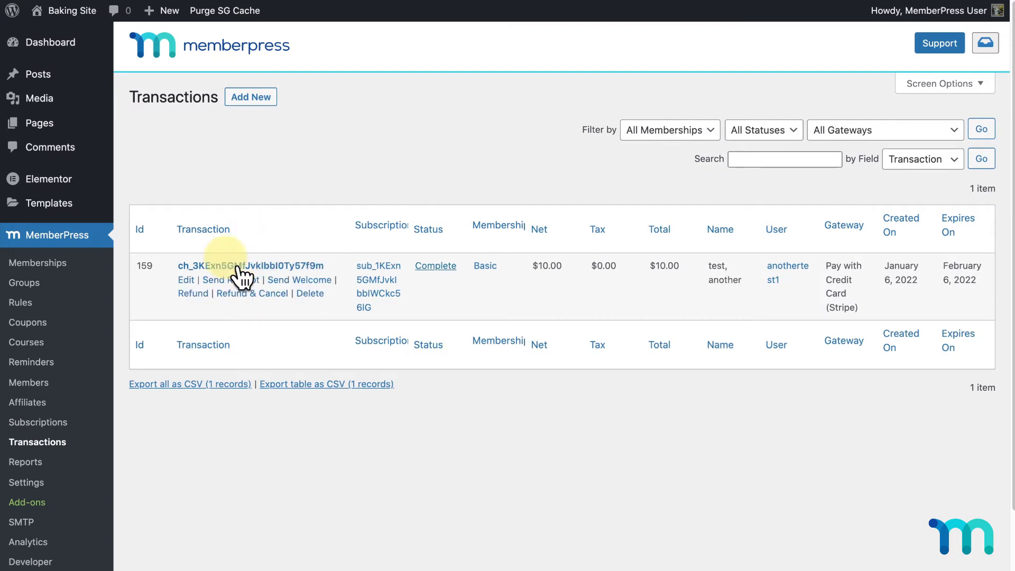
pyautogui.moveTo(335, 278)
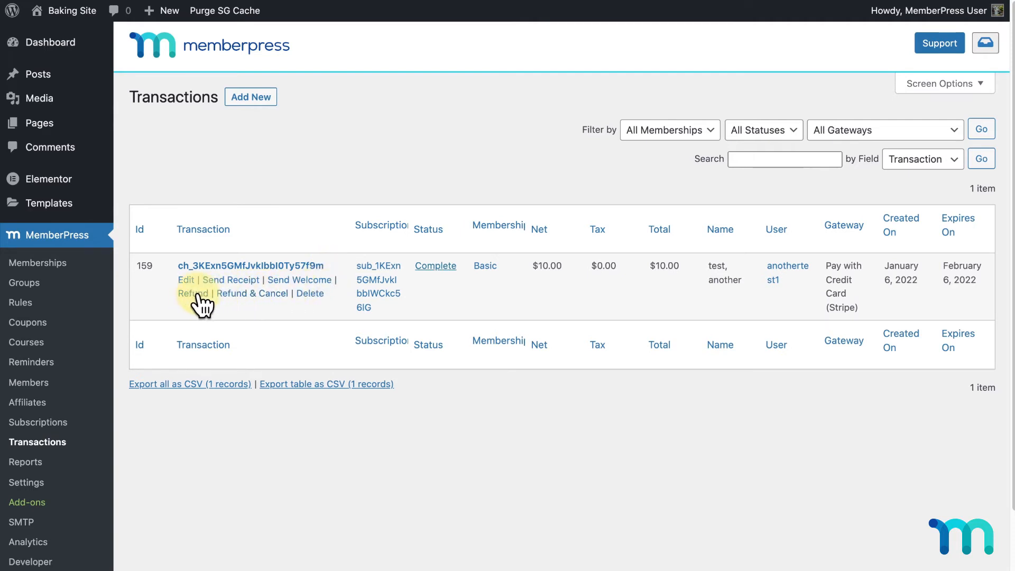
pyautogui.moveTo(314, 305)
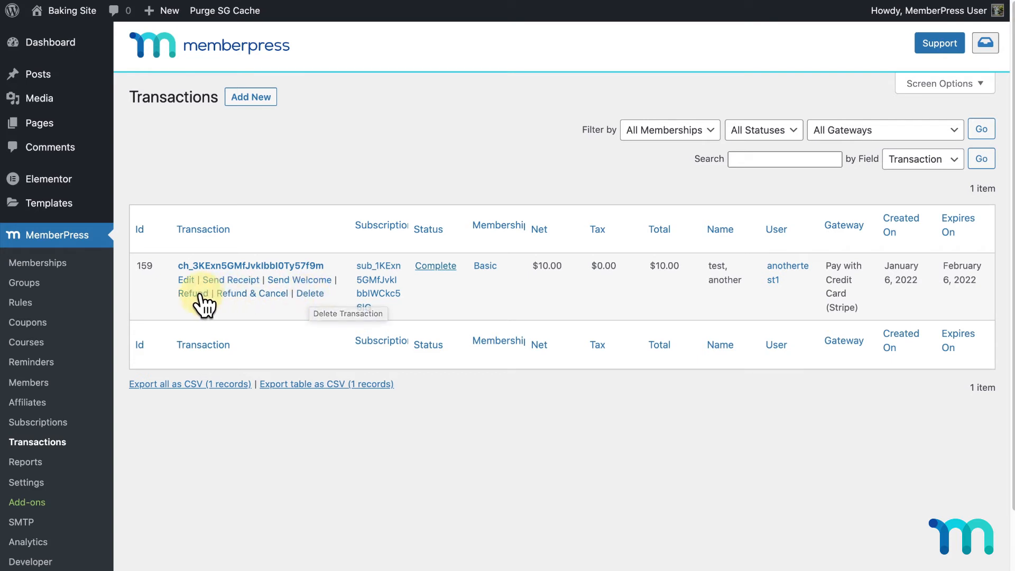
# Refund transaction 159, the recurring $10 Basic payment, confirming the gateway refund
pyautogui.click(192, 293)
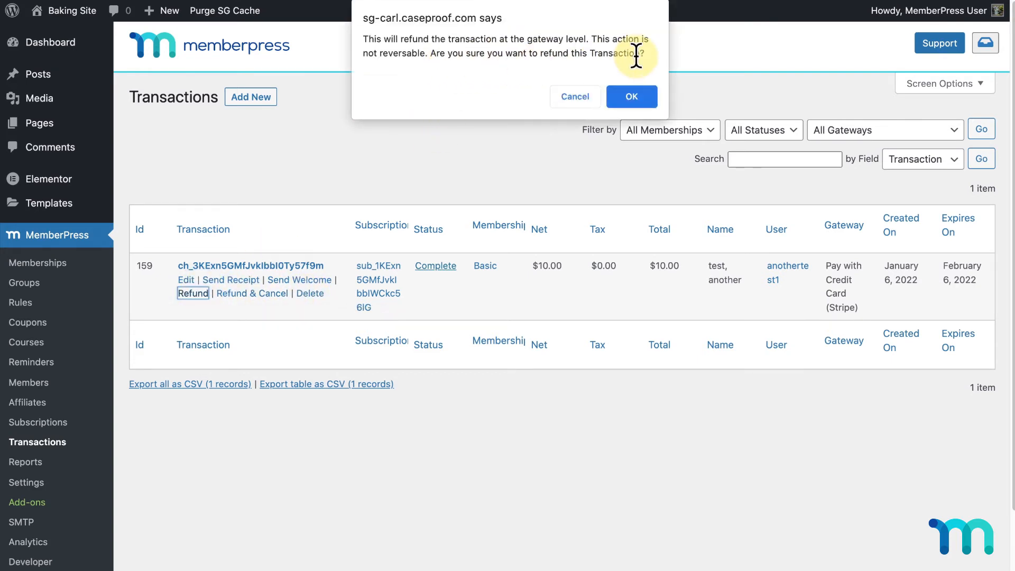
pyautogui.click(630, 97)
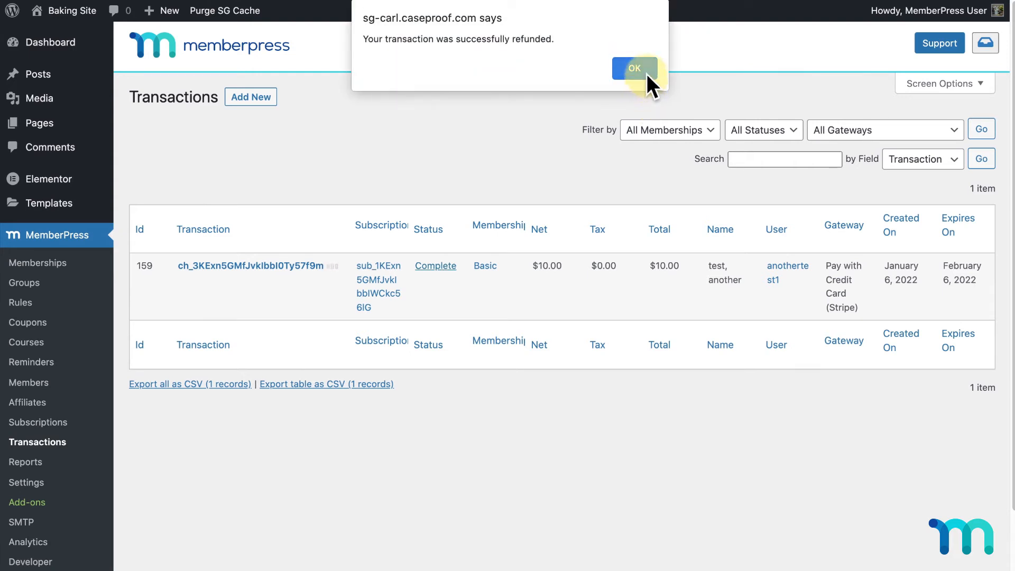
pyautogui.click(634, 68)
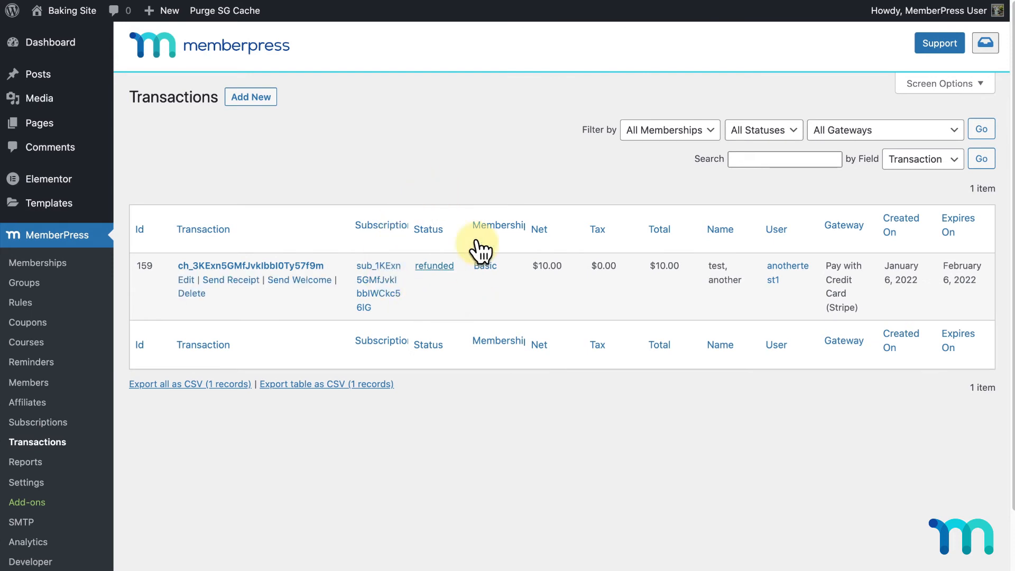